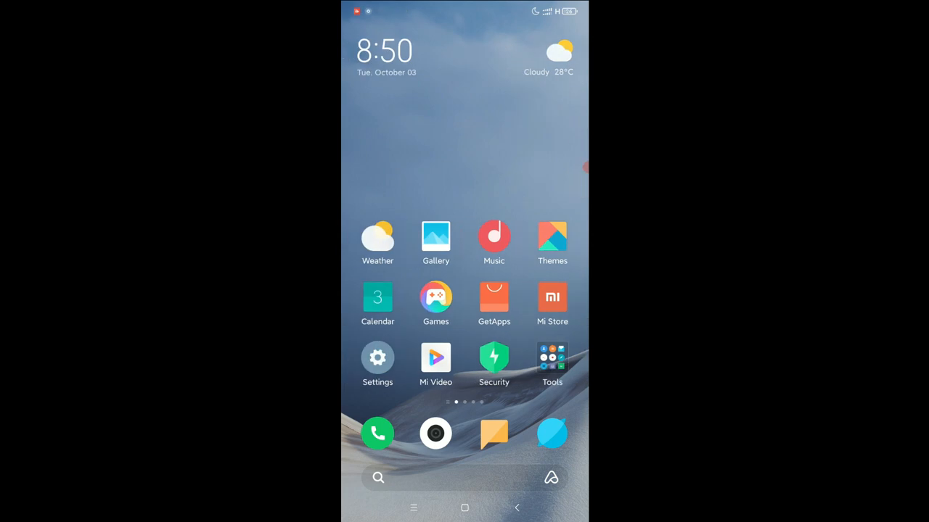
# Open Settings from the home screen and go to the Manage apps list
pyautogui.click(377, 358)
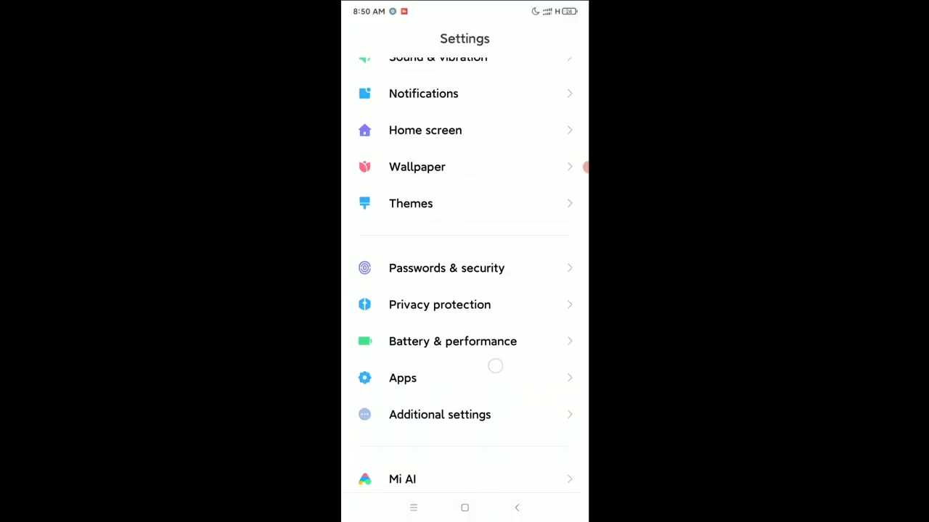
pyautogui.click(402, 378)
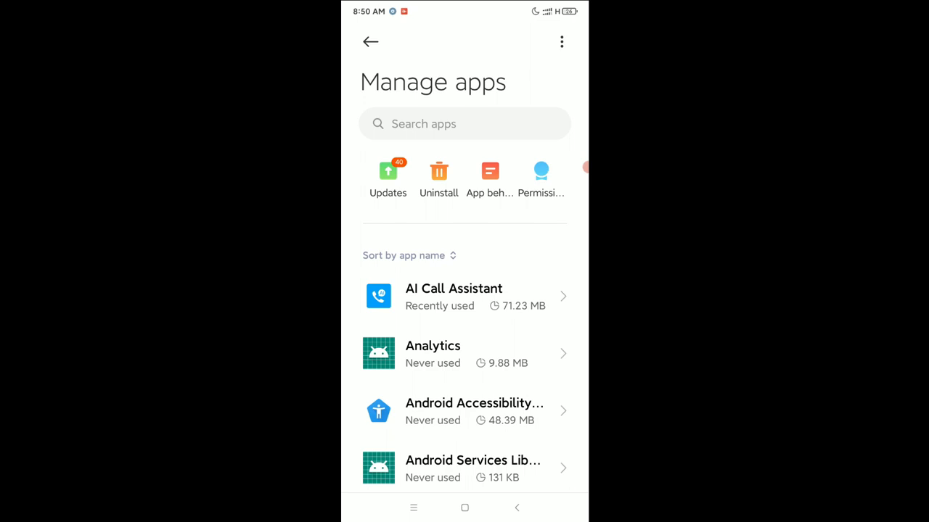
# Search installed apps for 'wha' and scroll through WhatsApp's App info page
pyautogui.click(464, 123)
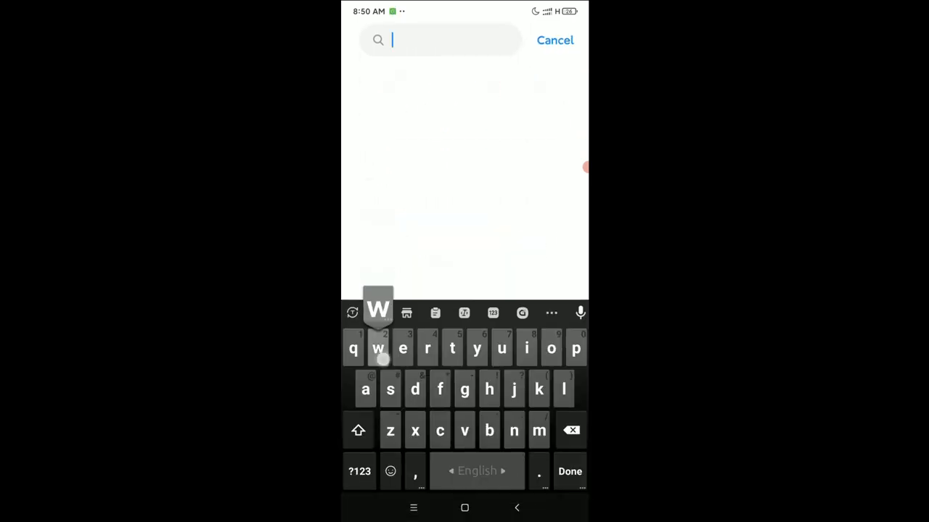
pyautogui.write('wha')
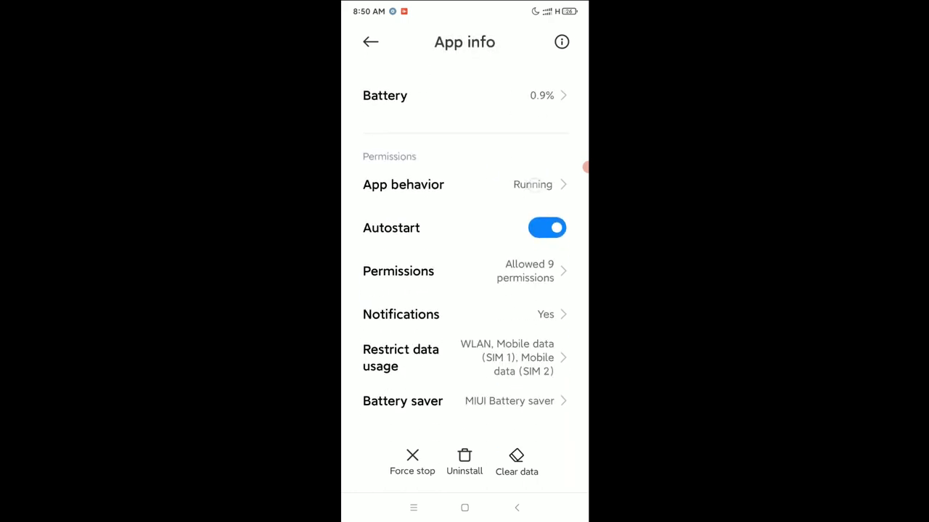
pyautogui.scroll(-3)
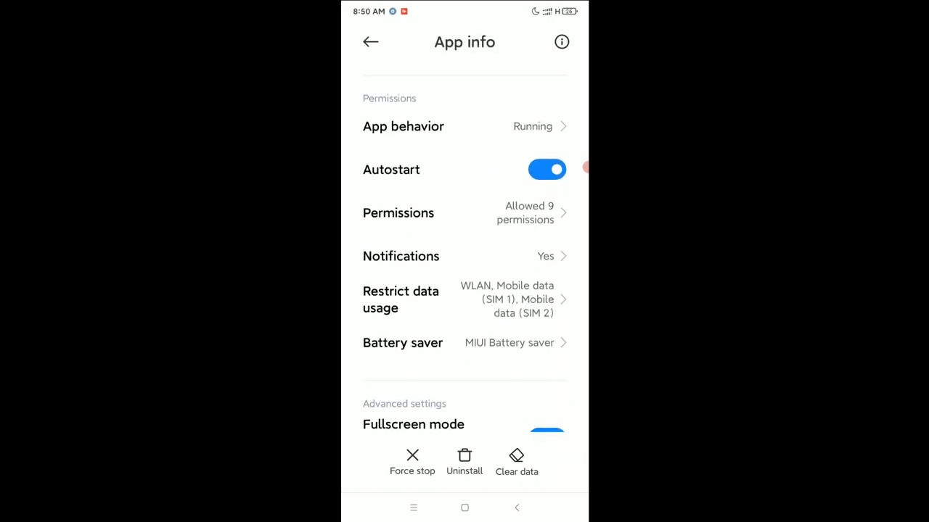
# In WhatsApp's Notifications settings, switch on Allow sound and Allow vibration
pyautogui.click(464, 256)
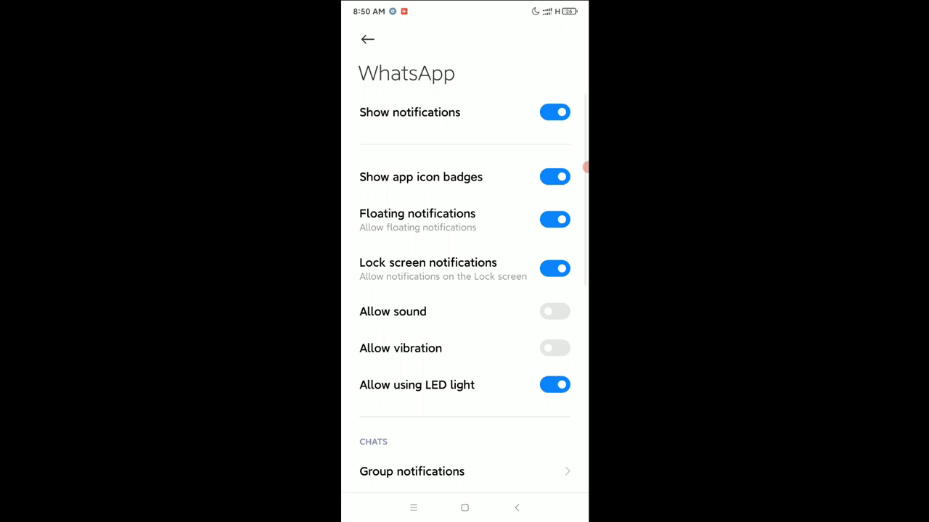
pyautogui.scroll(3)
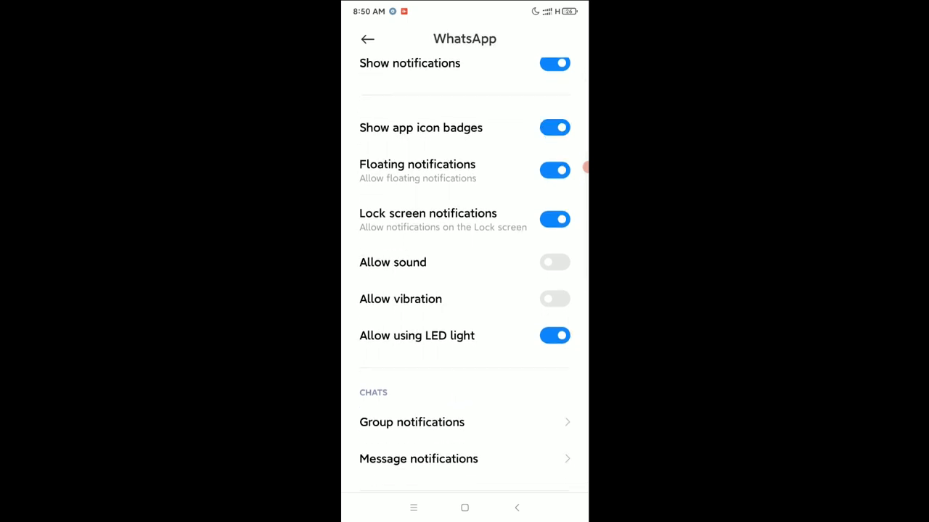
pyautogui.click(555, 262)
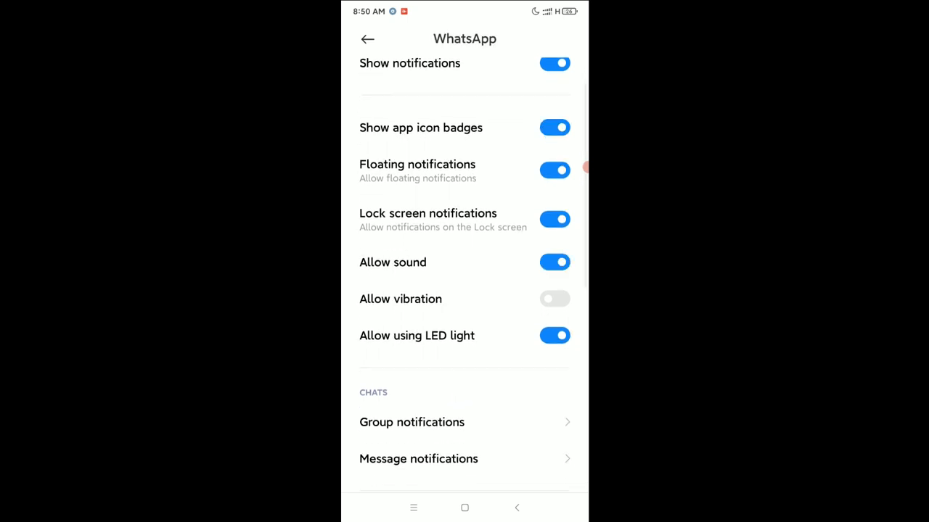
pyautogui.click(555, 299)
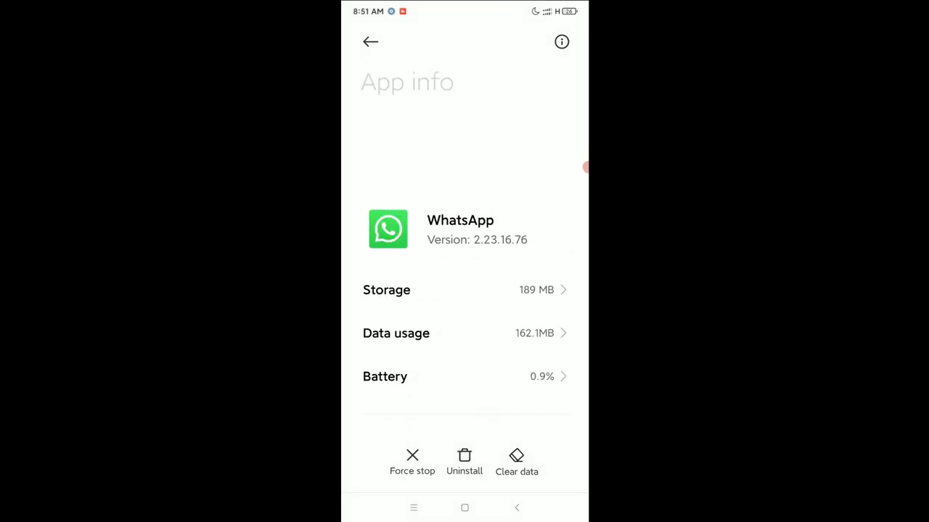
# Scroll to the top of WhatsApp's App info page showing version and storage
pyautogui.scroll(3)
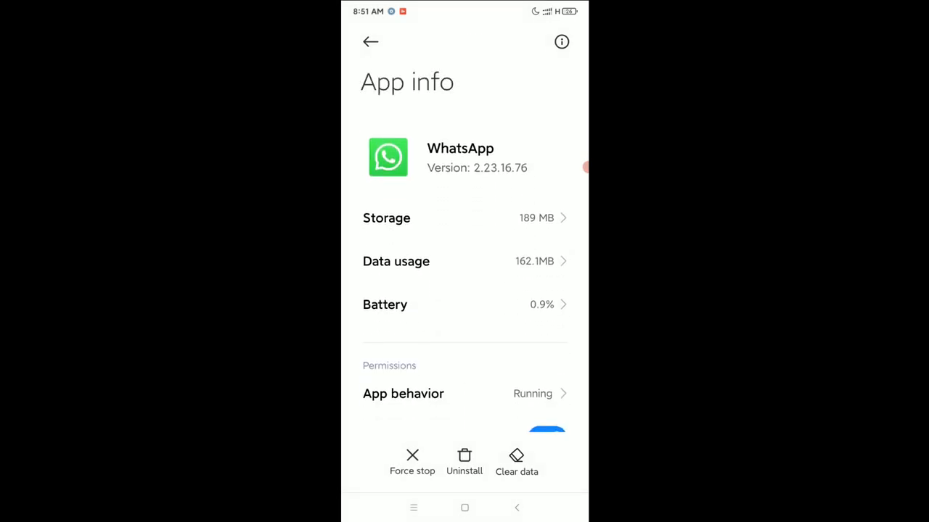